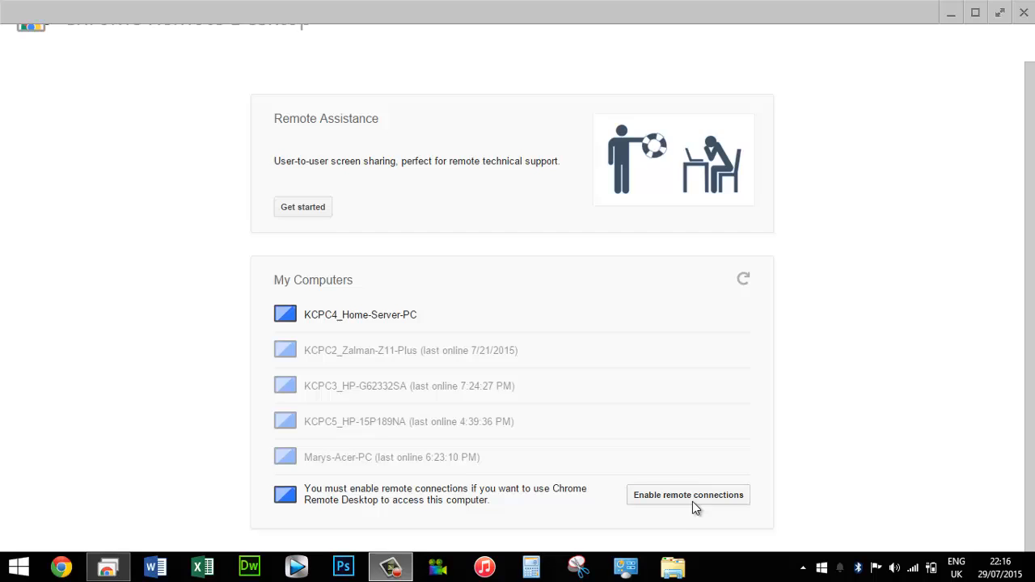
# Start enabling remote connections and select the chromeremotedesktophost installer on the desktop.
pyautogui.click(688, 495)
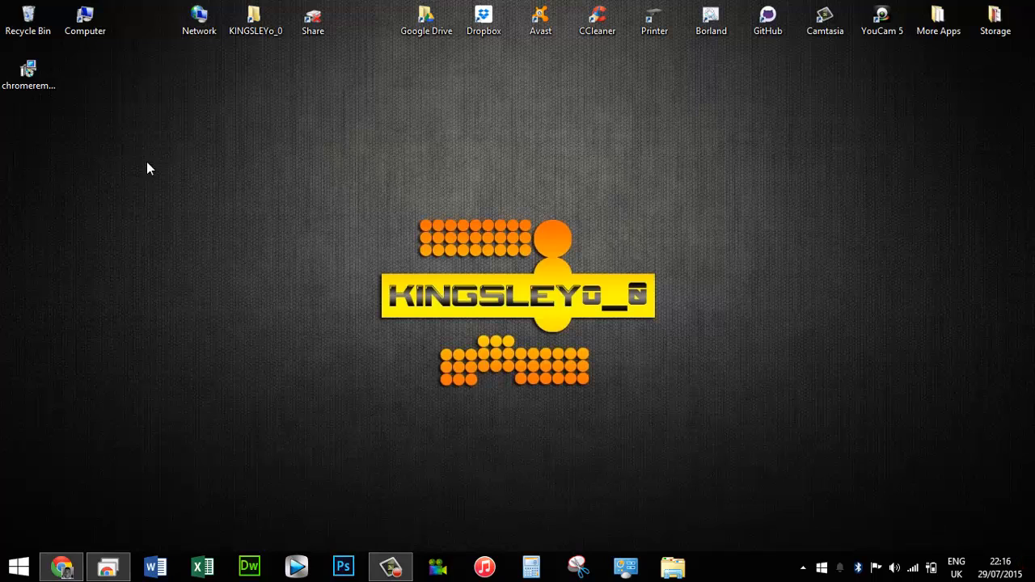
pyautogui.moveTo(28, 68)
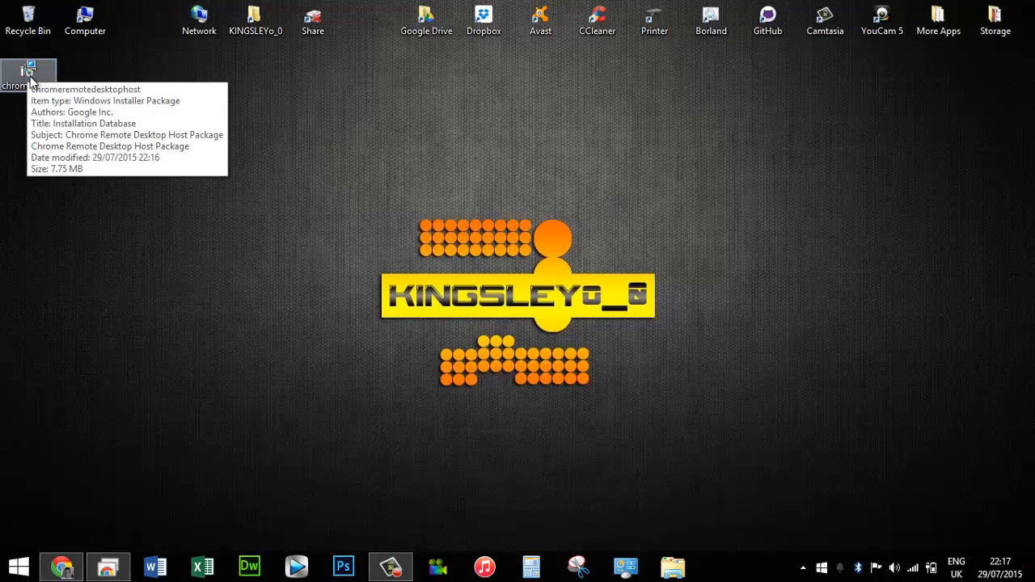
pyautogui.click(29, 72)
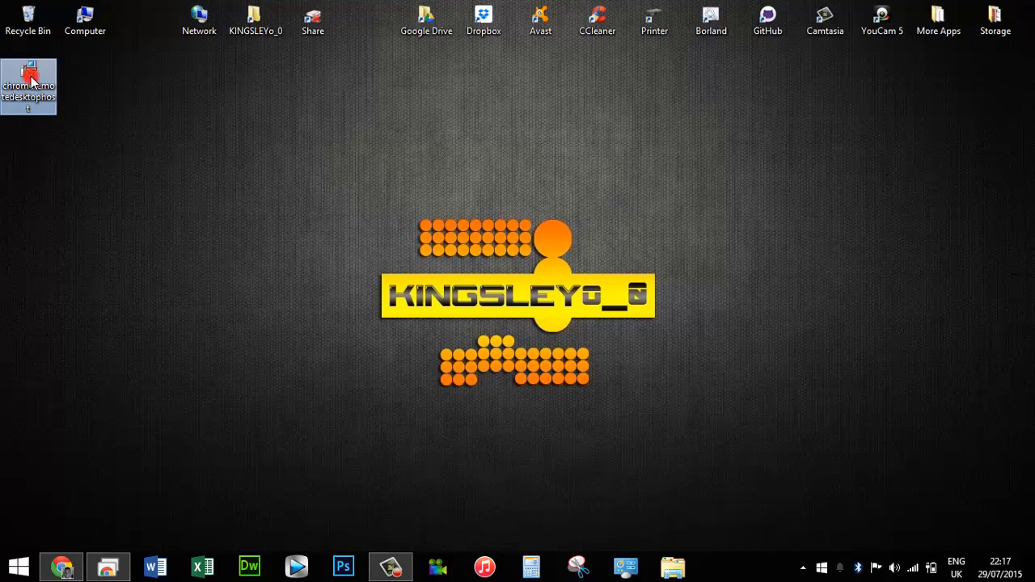
# Launch the Chrome Remote Desktop host installer and dismiss its missing-DLL error.
pyautogui.doubleClick(28, 87)
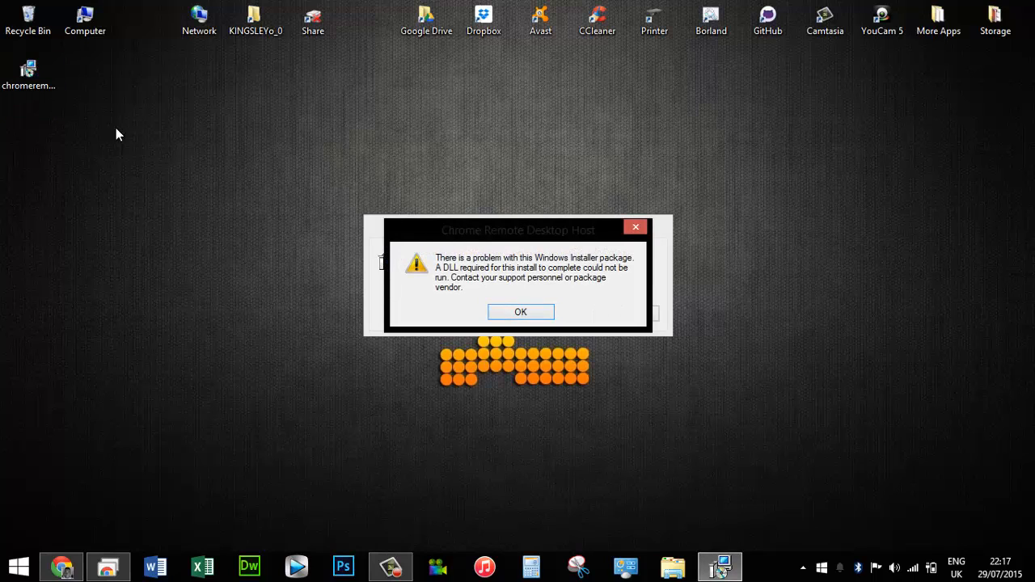
pyautogui.moveTo(437, 263)
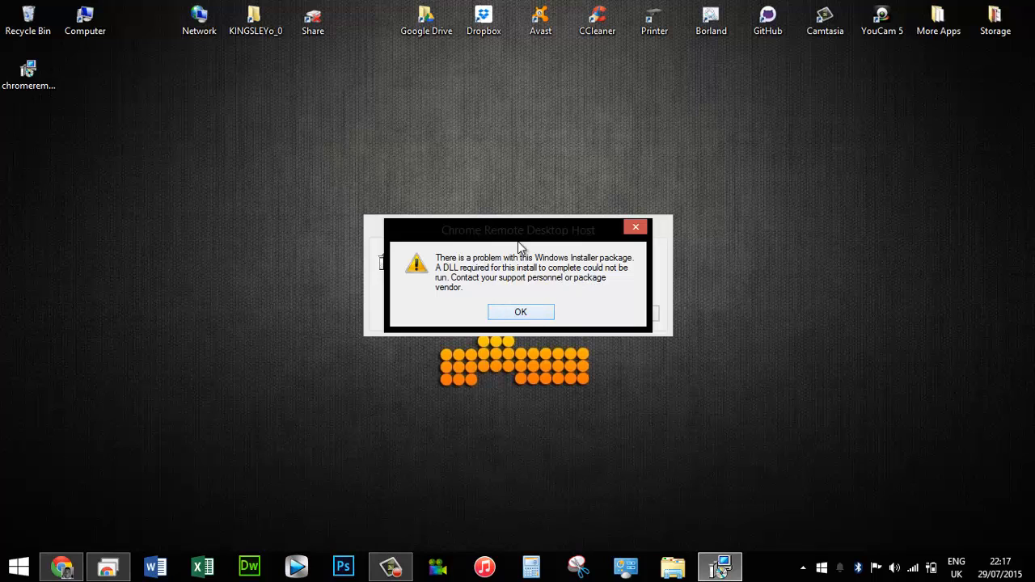
pyautogui.click(521, 312)
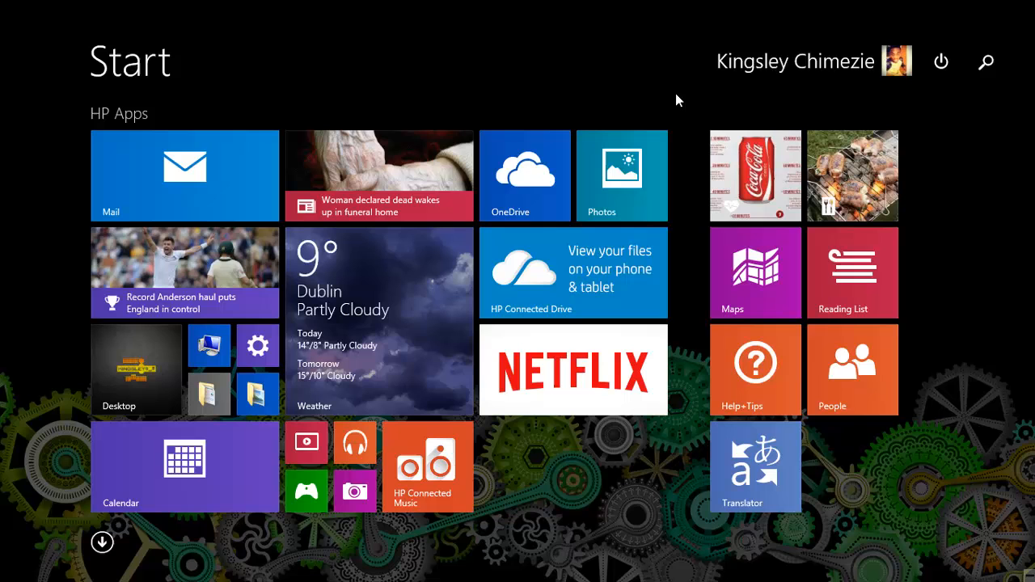
pyautogui.moveTo(802, 67)
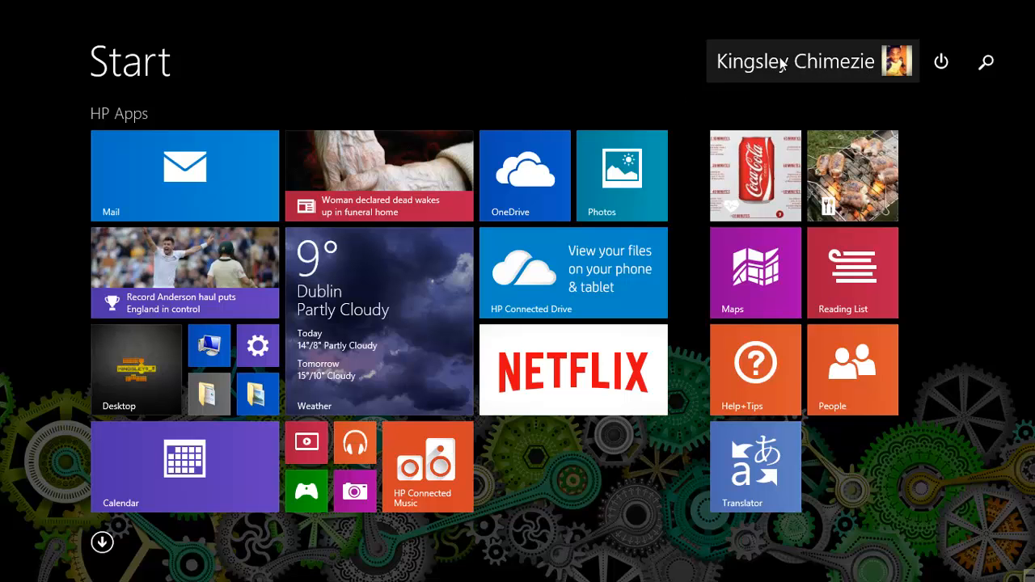
pyautogui.moveTo(752, 122)
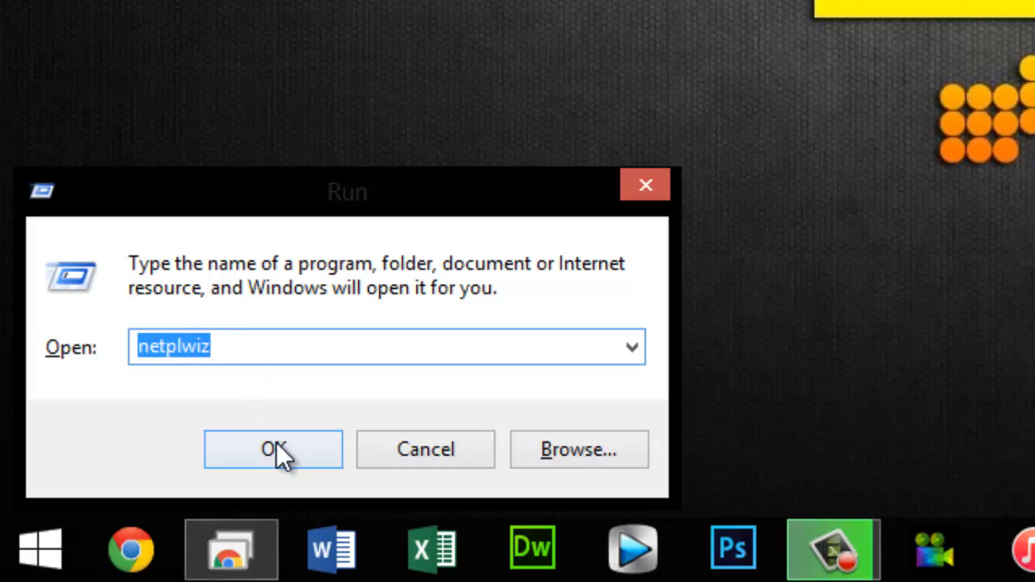
# Confirm in netplwiz that the single user account is an Administrator, then close it.
pyautogui.click(273, 449)
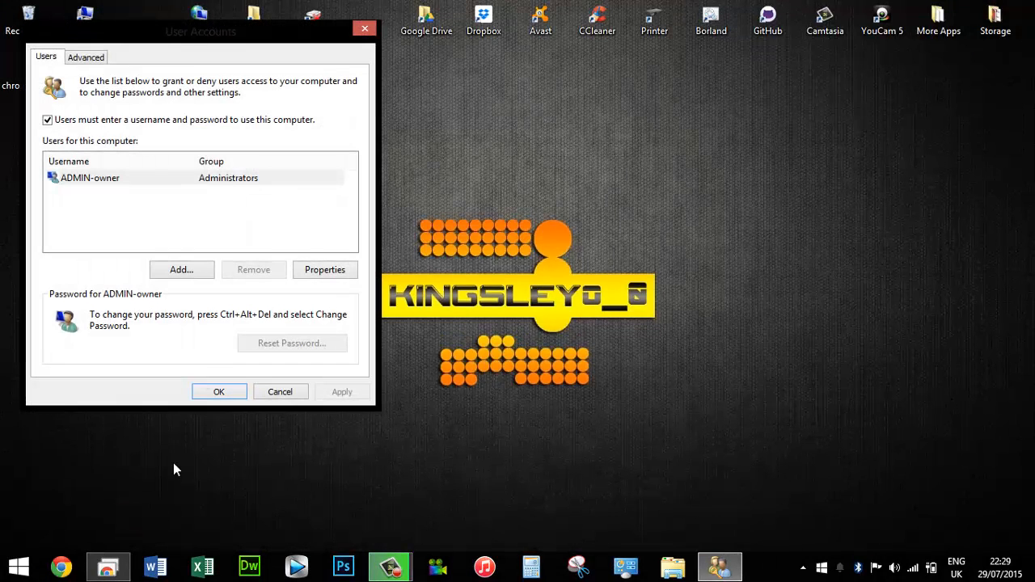
pyautogui.click(89, 177)
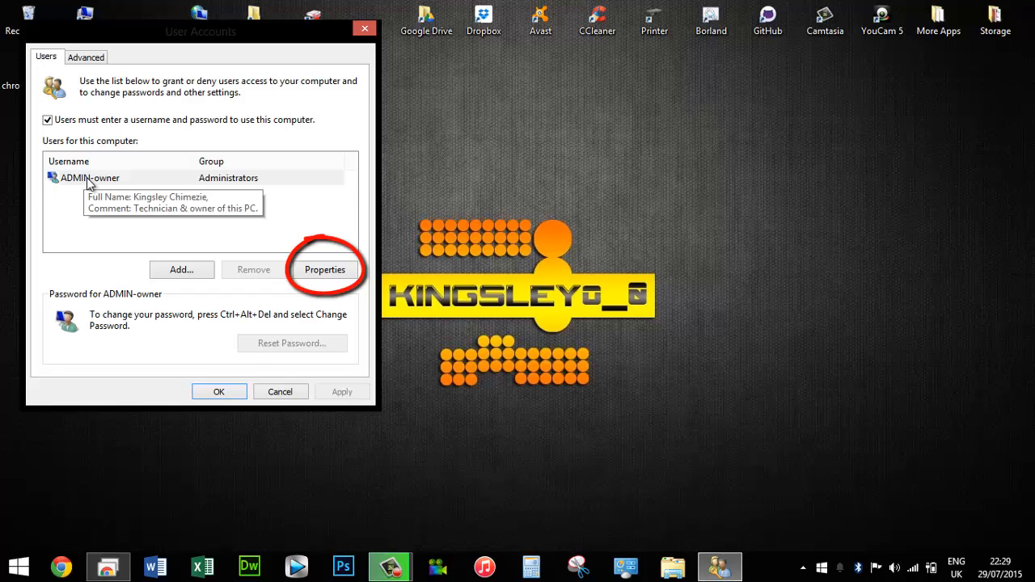
pyautogui.click(219, 392)
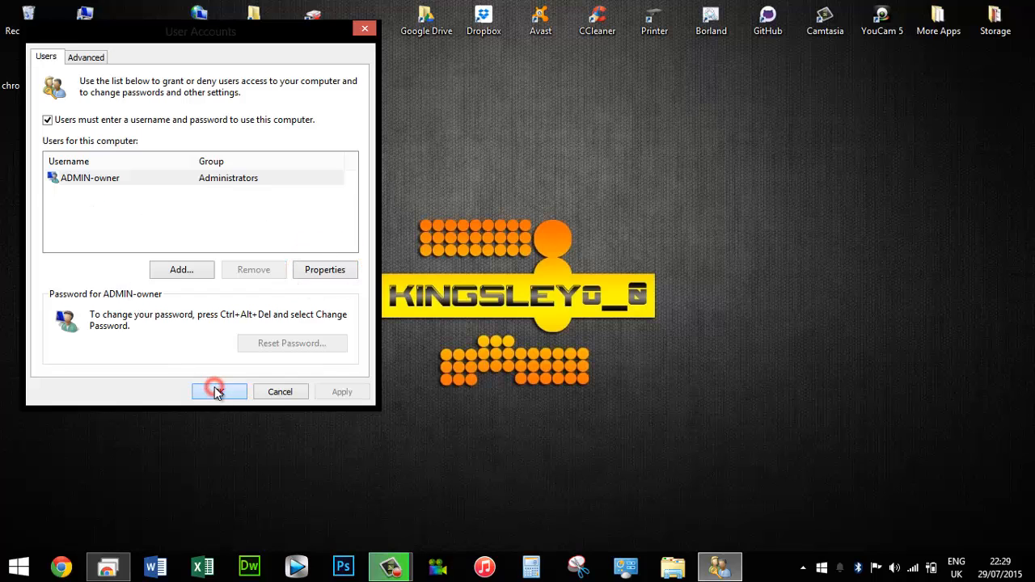
pyautogui.click(219, 391)
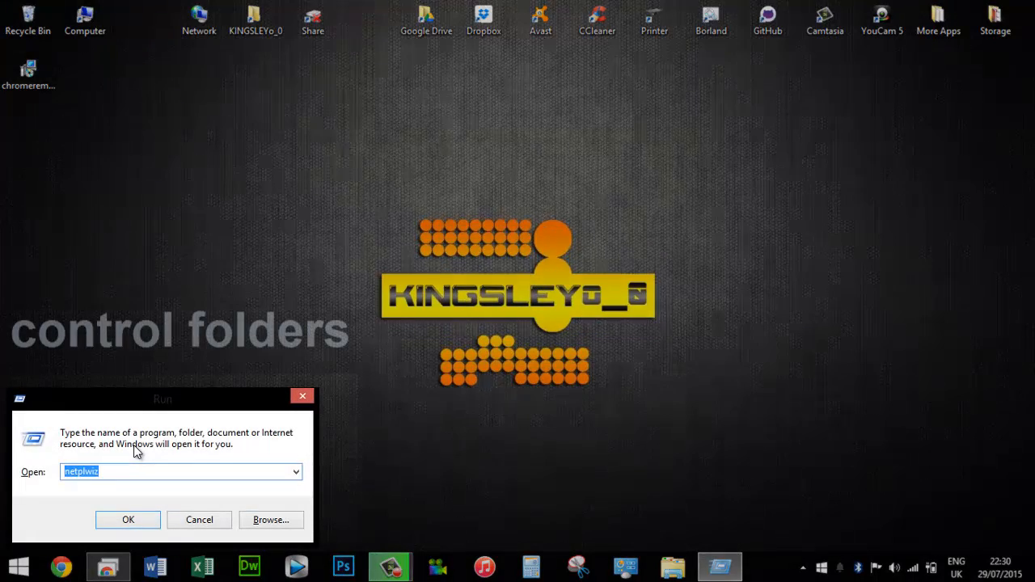
# Set Folder Options' View to show hidden files, folders and drives, then apply and confirm.
pyautogui.write('con')
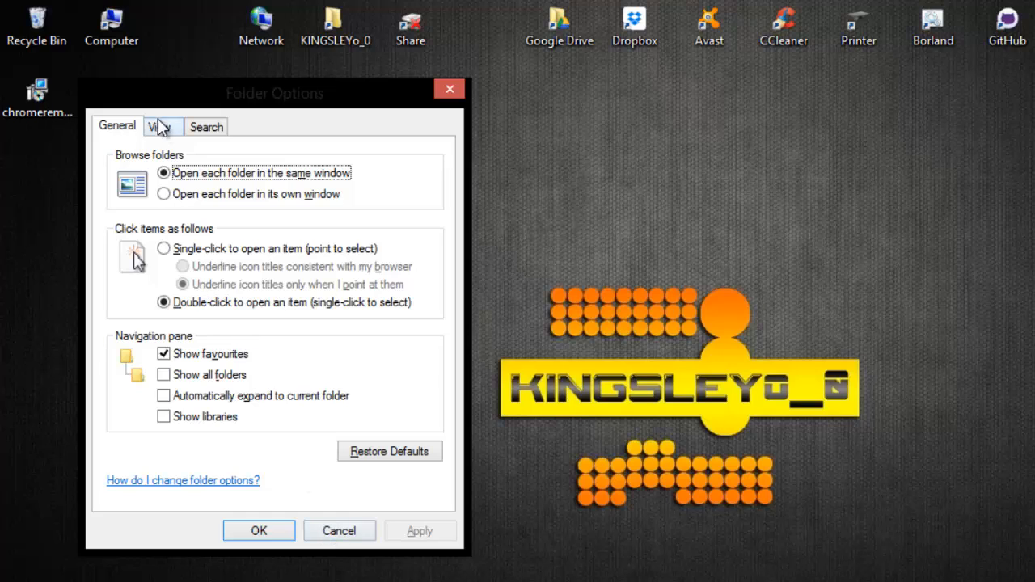
pyautogui.click(159, 126)
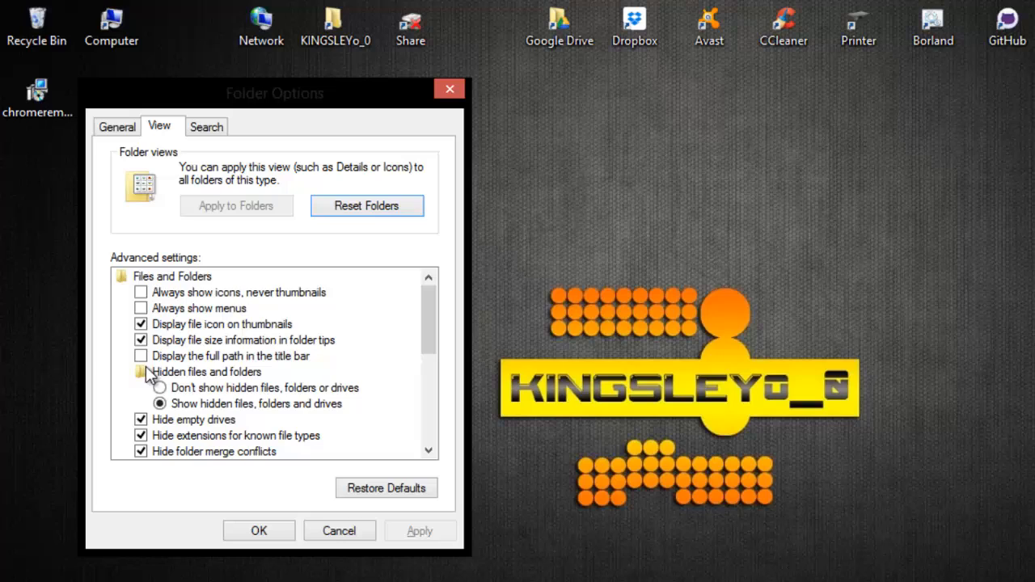
pyautogui.click(207, 371)
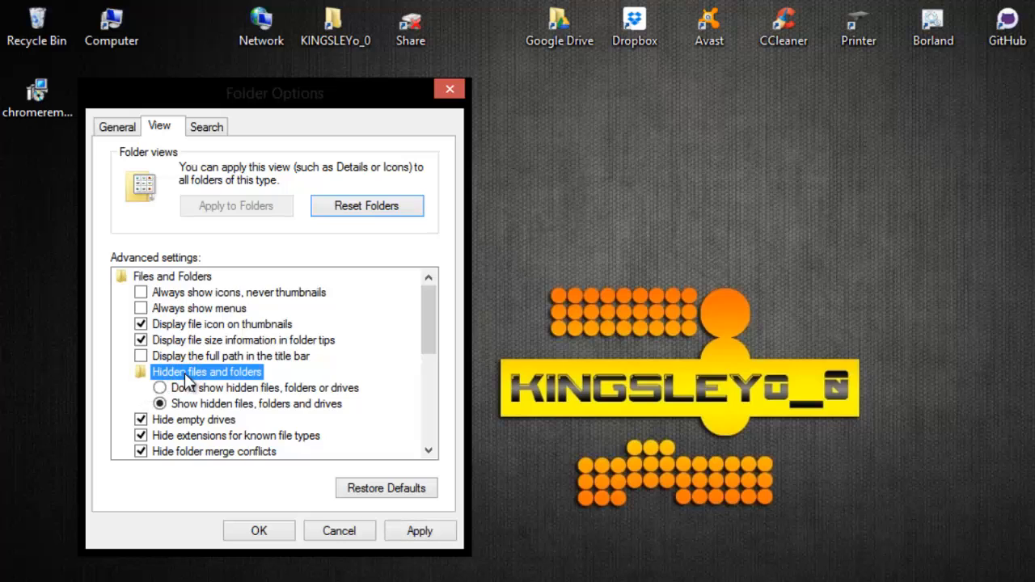
pyautogui.click(160, 403)
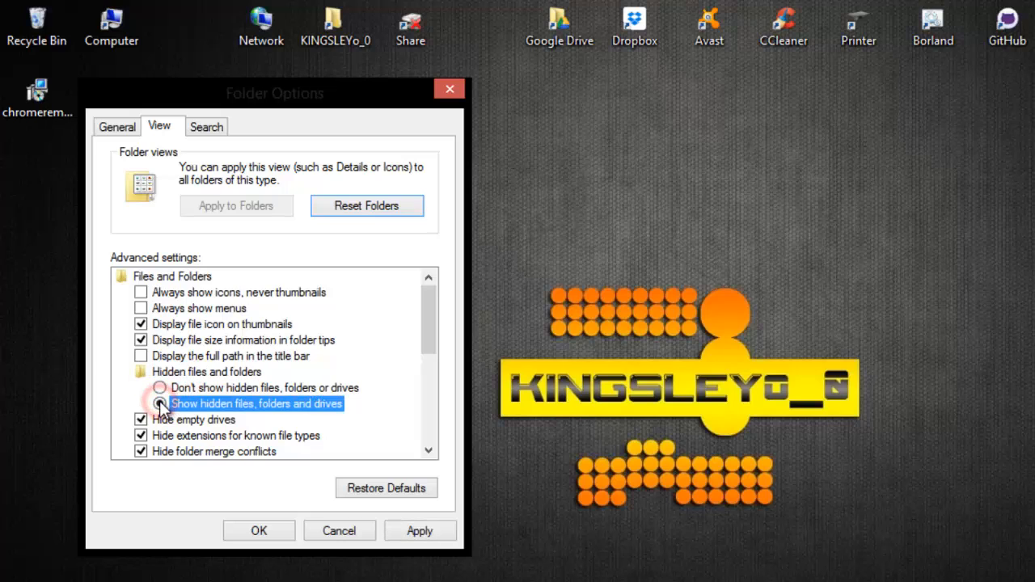
pyautogui.click(160, 403)
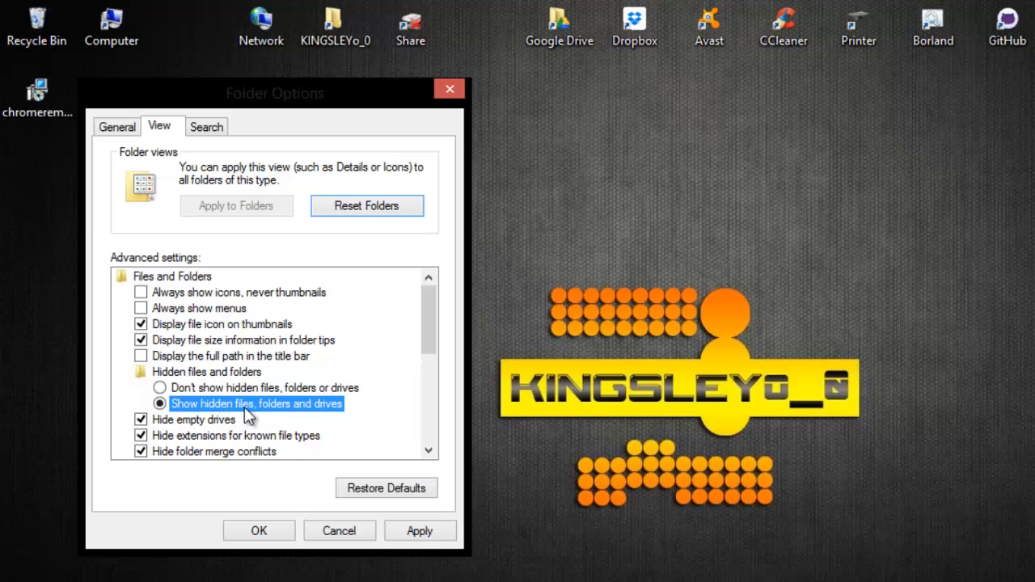
pyautogui.click(206, 373)
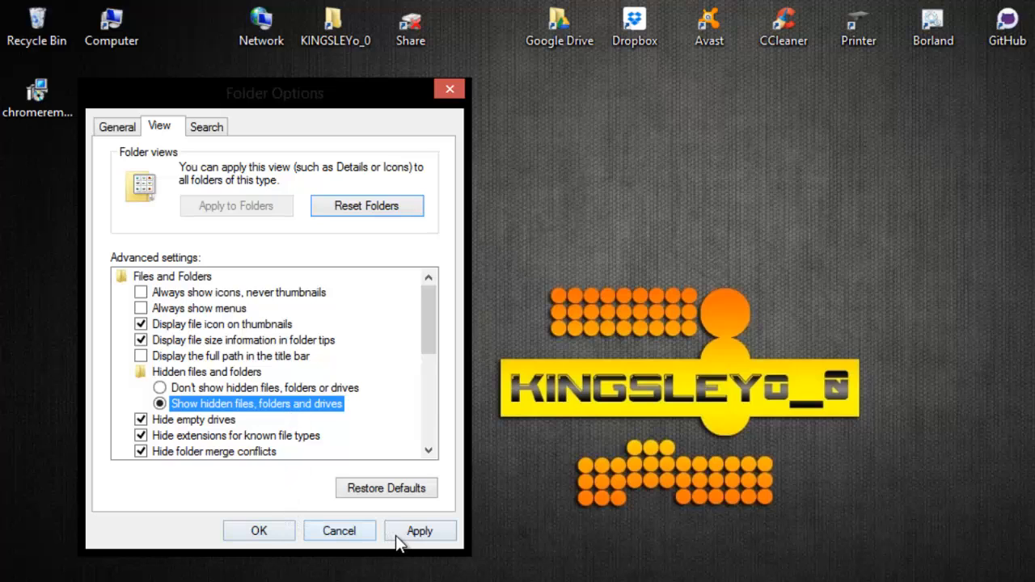
pyautogui.click(259, 531)
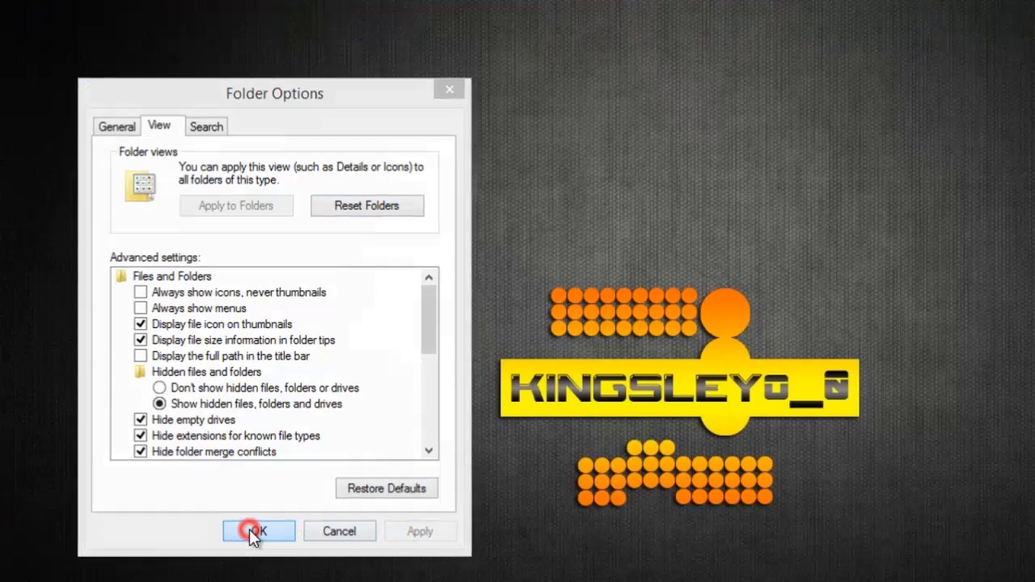
pyautogui.click(258, 531)
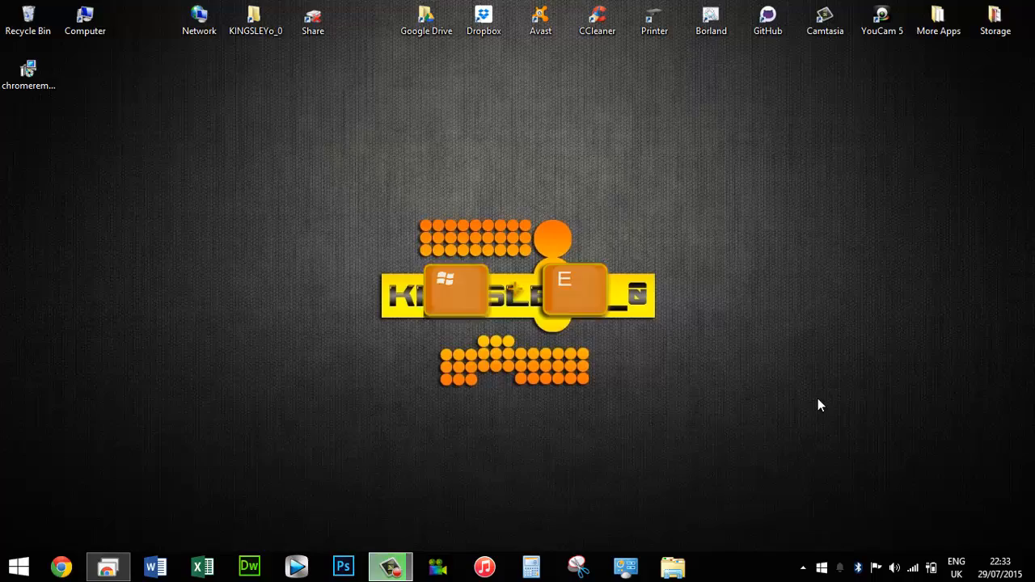
# Browse to Windows (C:) > Users > kingsley > AppData in File Explorer.
pyautogui.doubleClick(85, 14)
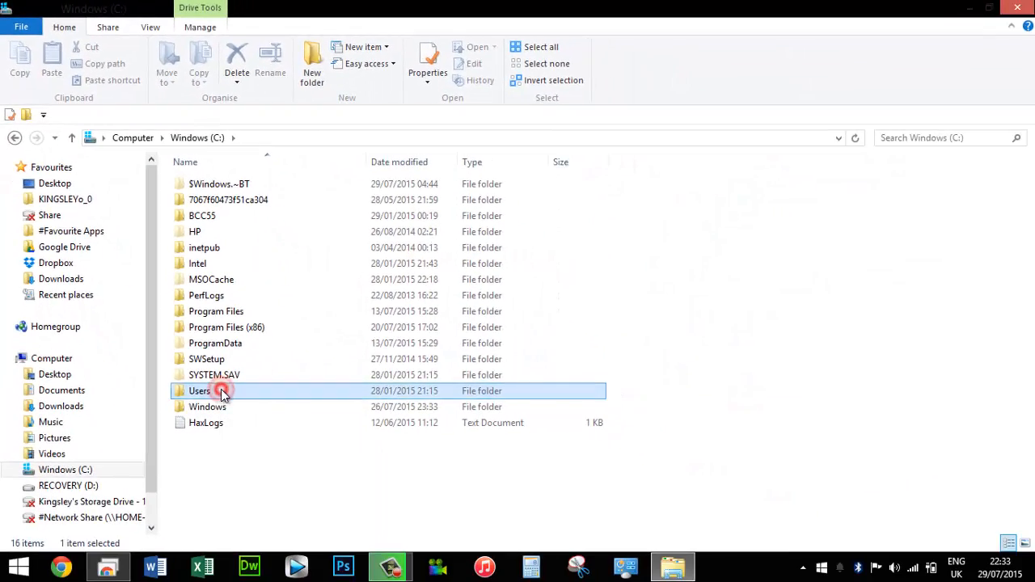
pyautogui.doubleClick(199, 390)
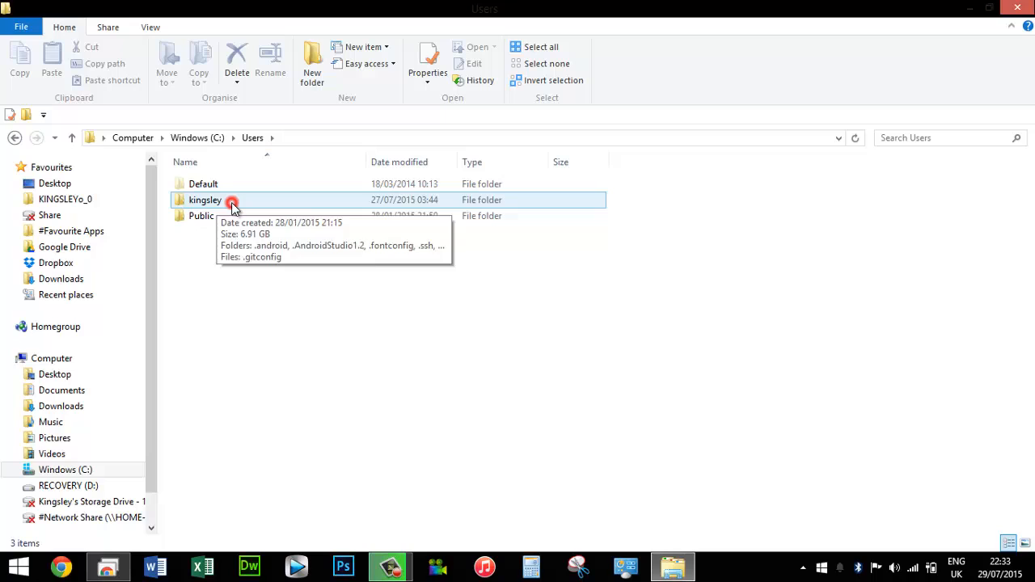
pyautogui.doubleClick(204, 199)
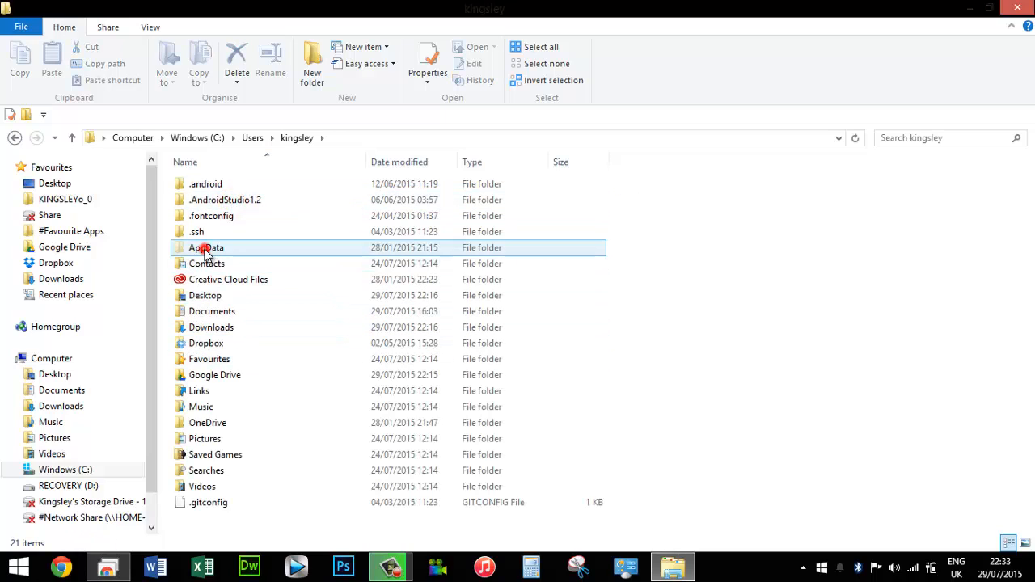
pyautogui.click(206, 248)
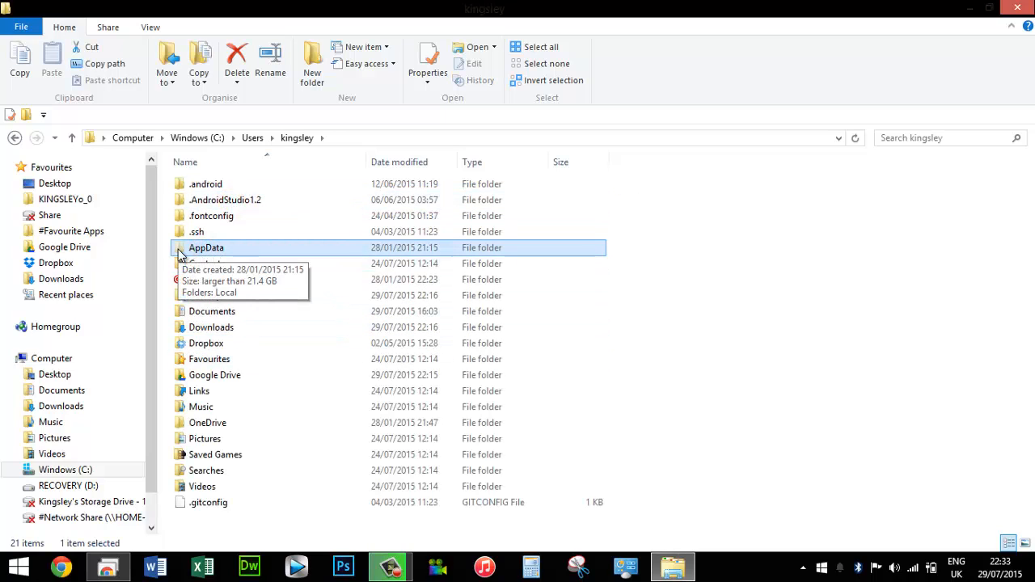
pyautogui.doubleClick(206, 248)
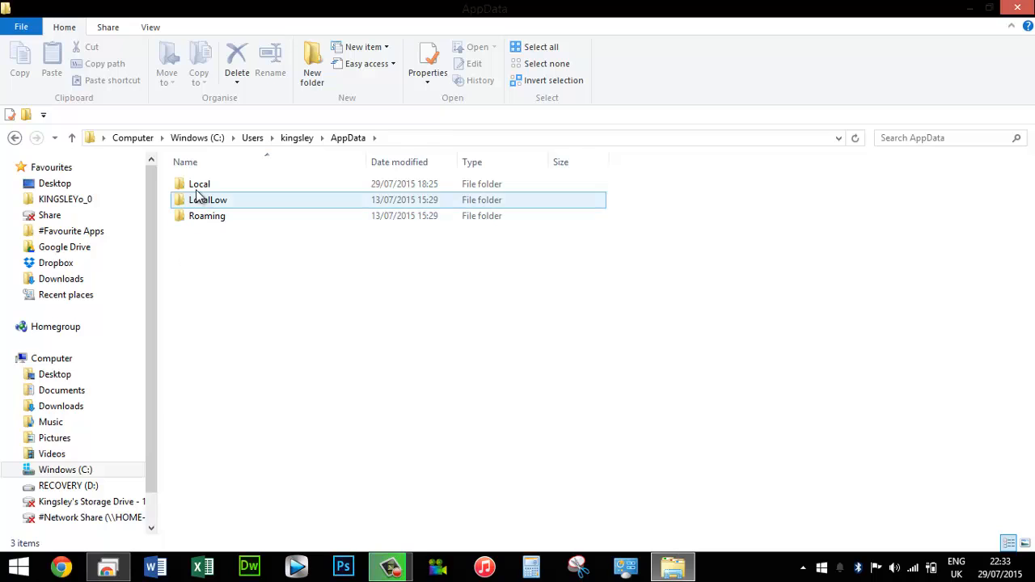
# Open AppData\Local and bring up the Temp folder's context menu.
pyautogui.click(199, 183)
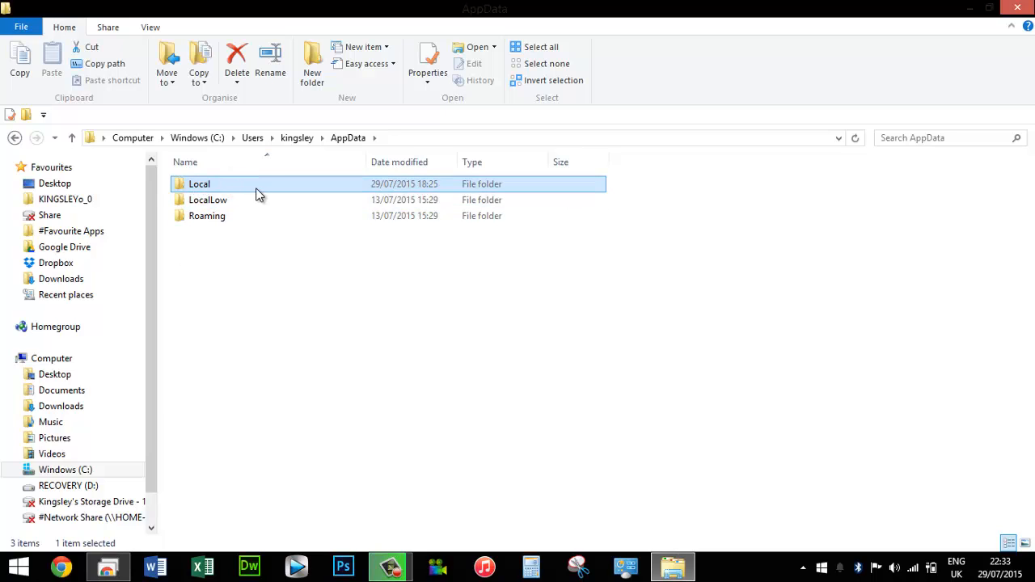
pyautogui.doubleClick(199, 184)
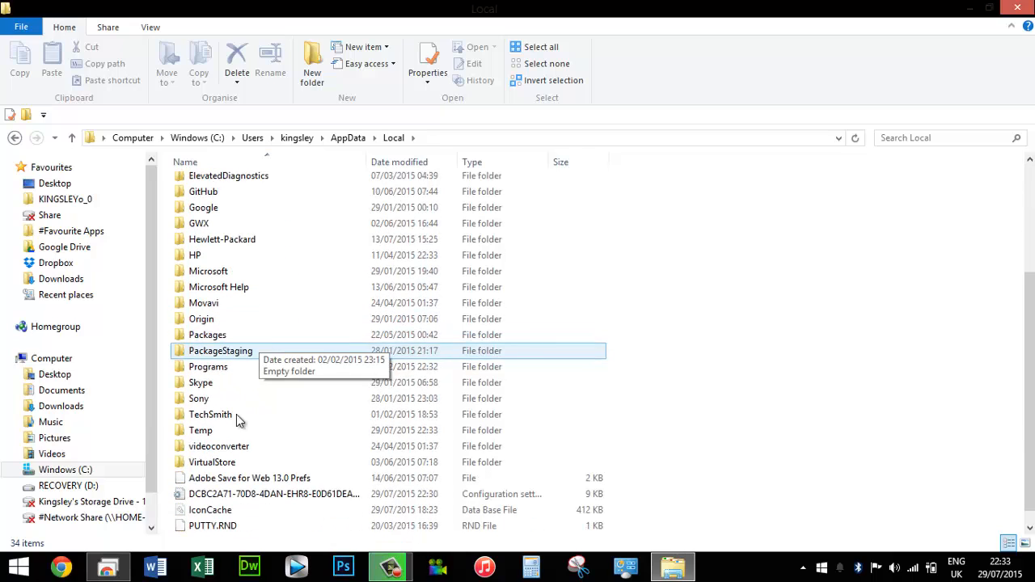
pyautogui.click(200, 431)
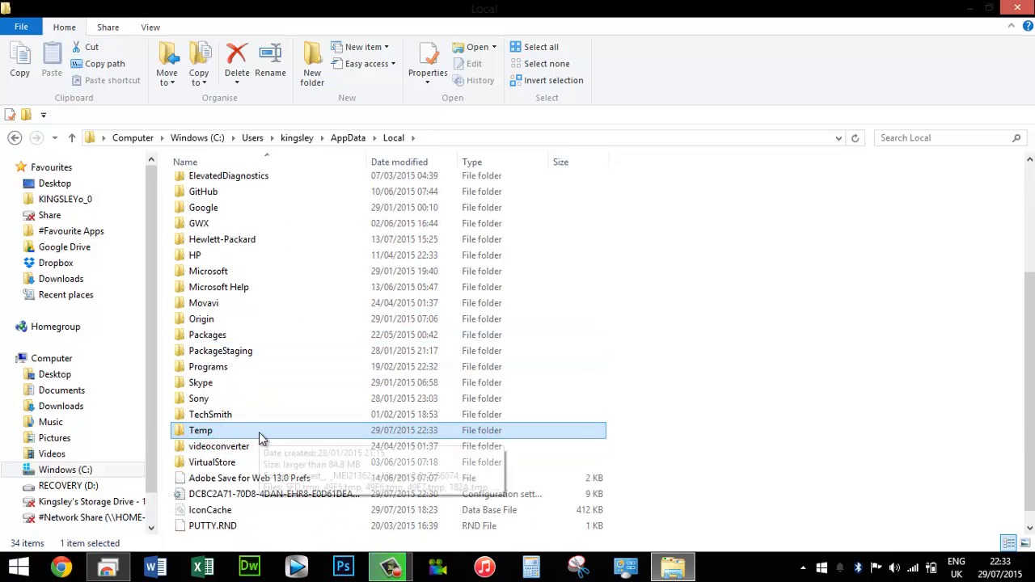
pyautogui.rightClick(200, 430)
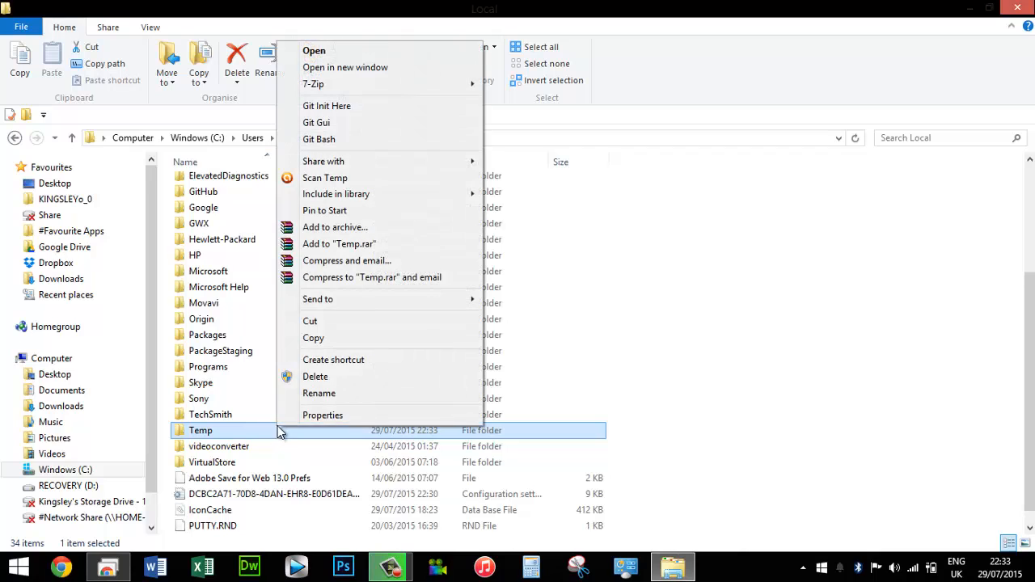
# Open Temp's Security permissions for editing and start adding a user or group.
pyautogui.click(322, 415)
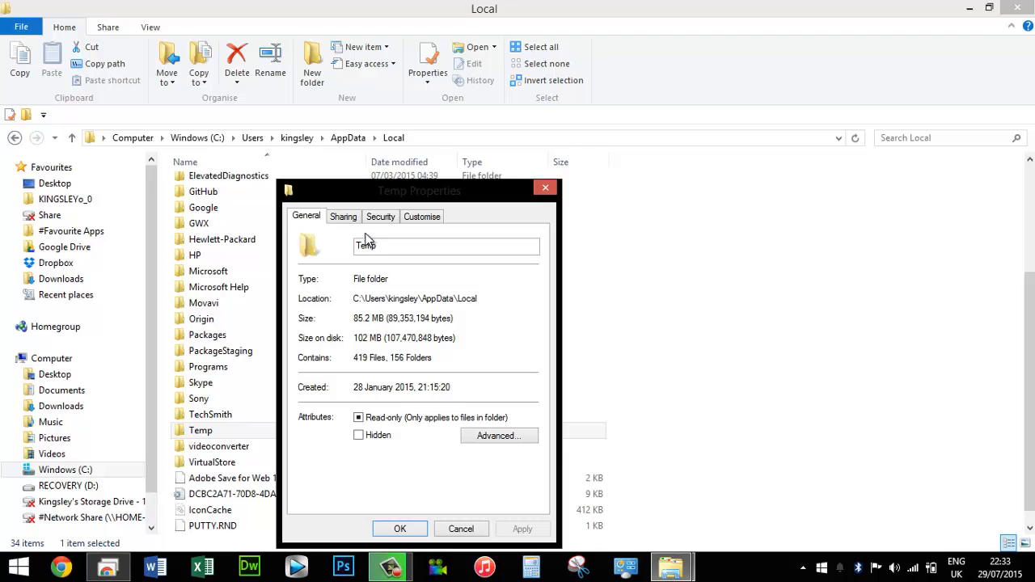
pyautogui.click(380, 216)
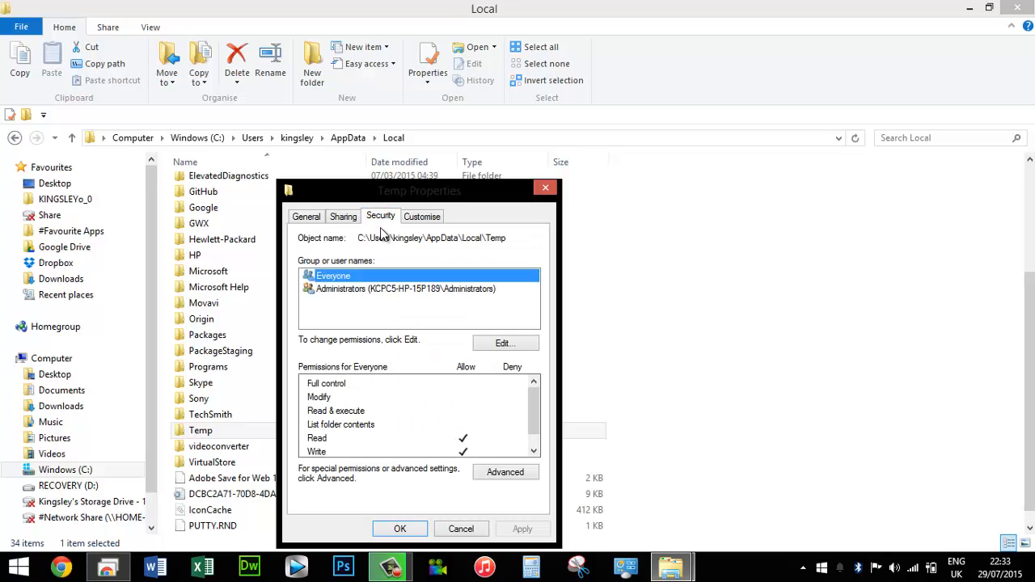
pyautogui.click(505, 343)
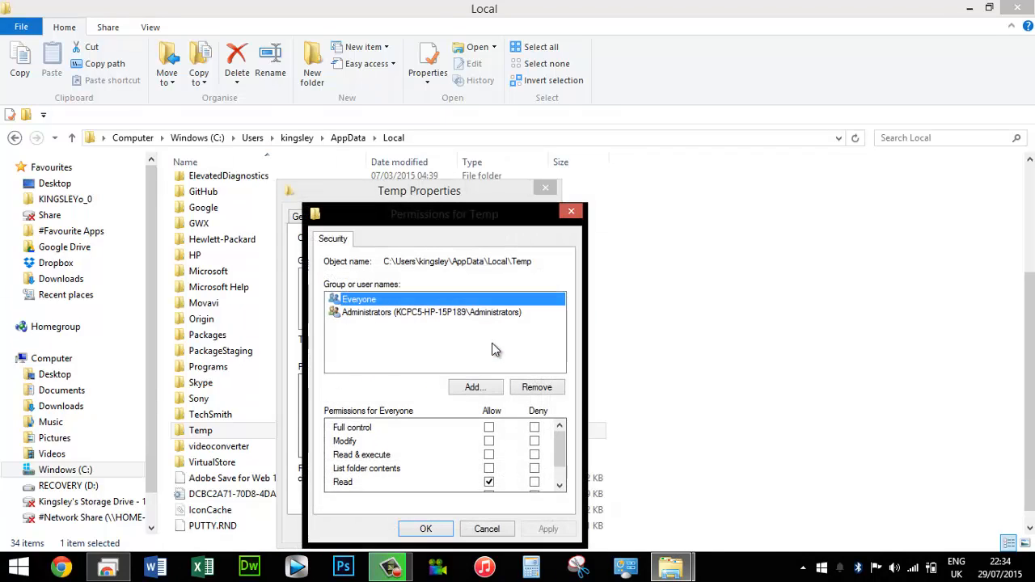
pyautogui.click(475, 386)
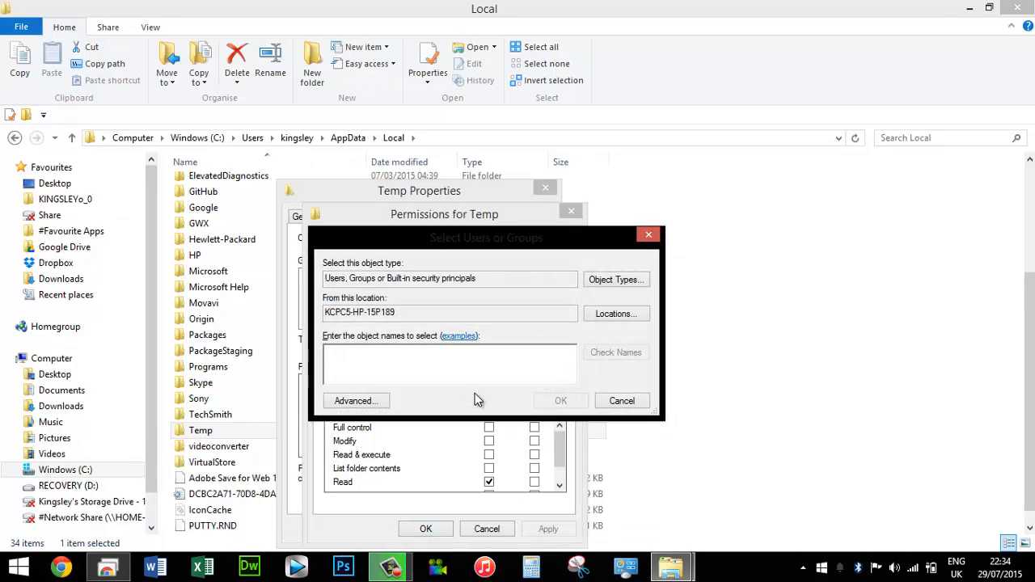
# Add the ADMIN-owner account to Temp's permissions with Allow Full control.
pyautogui.click(355, 400)
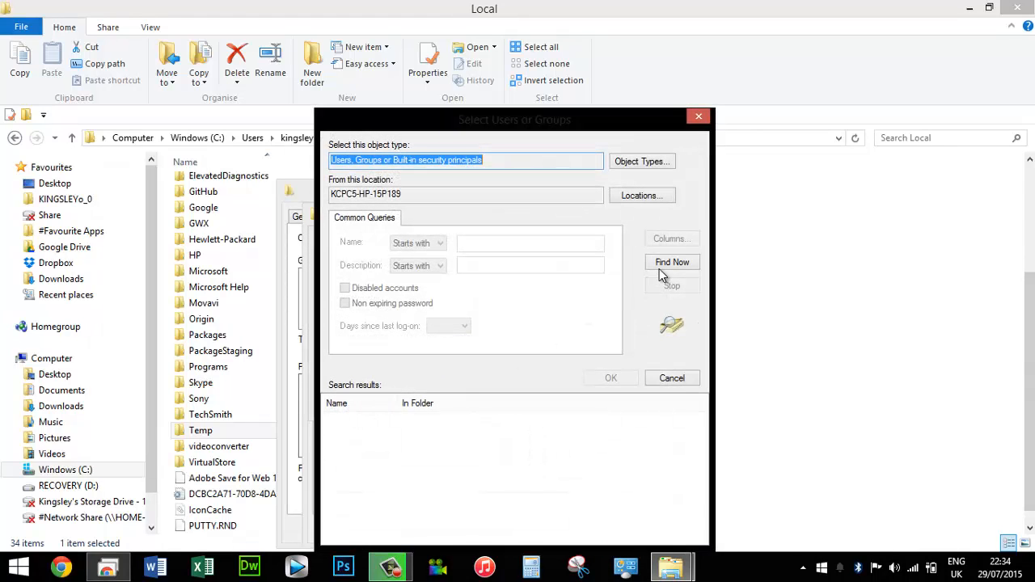
pyautogui.click(671, 262)
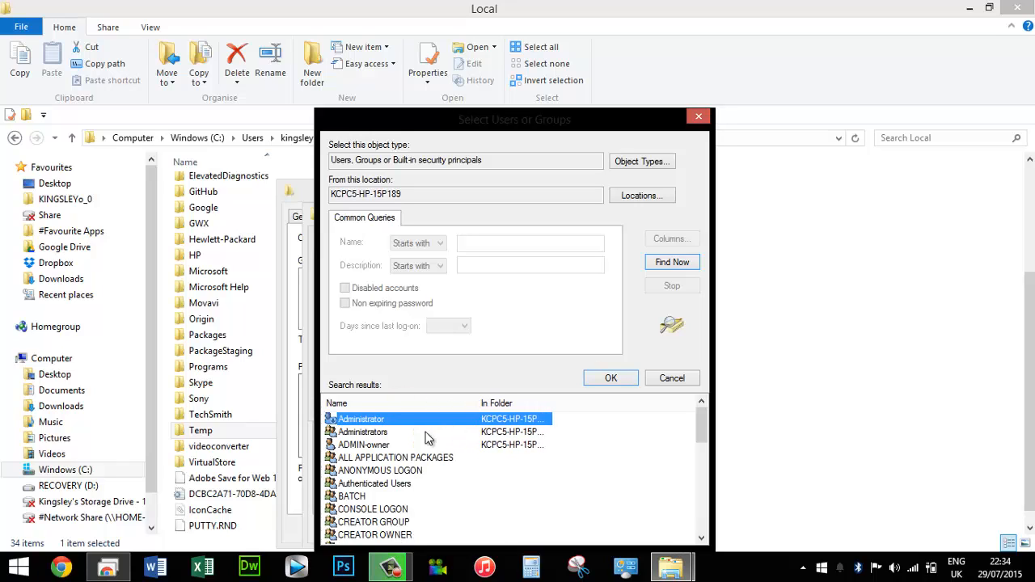
pyautogui.click(364, 445)
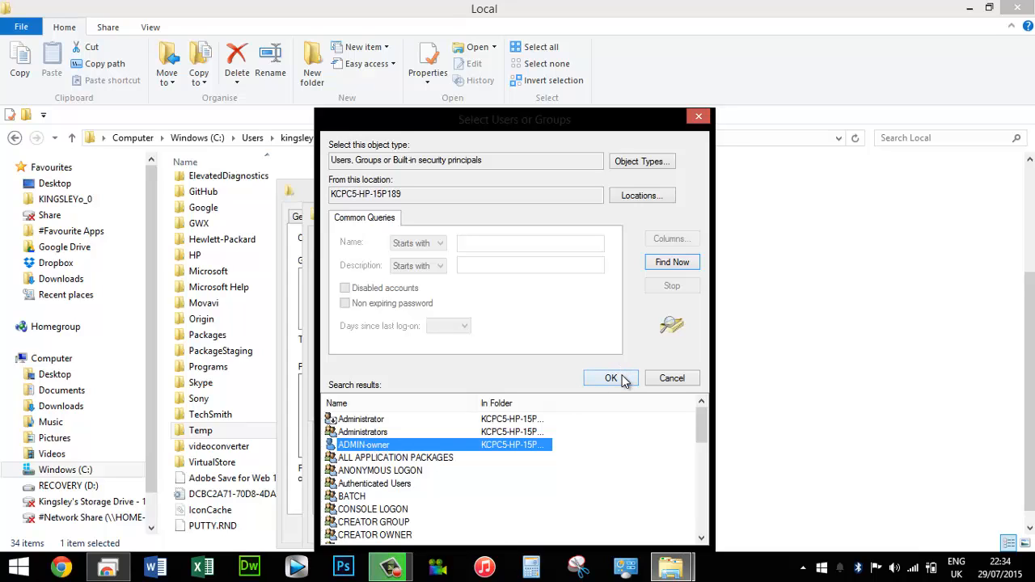
pyautogui.click(611, 378)
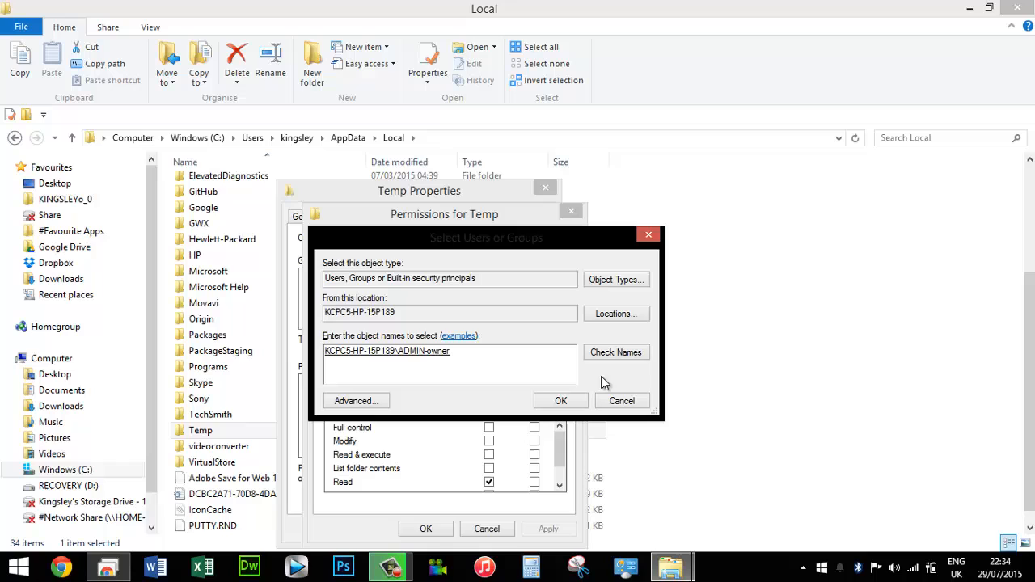
pyautogui.click(561, 400)
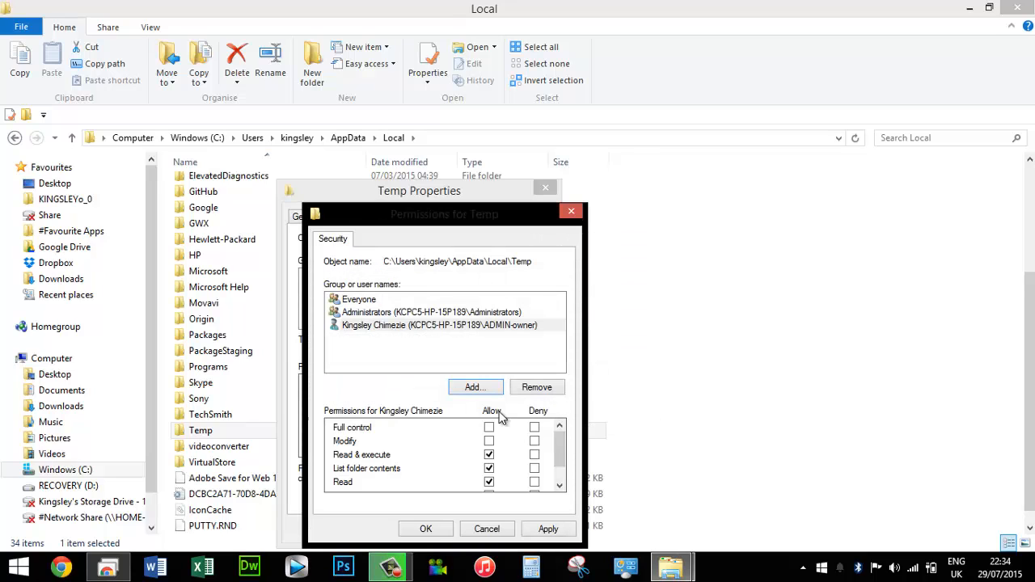
pyautogui.click(488, 427)
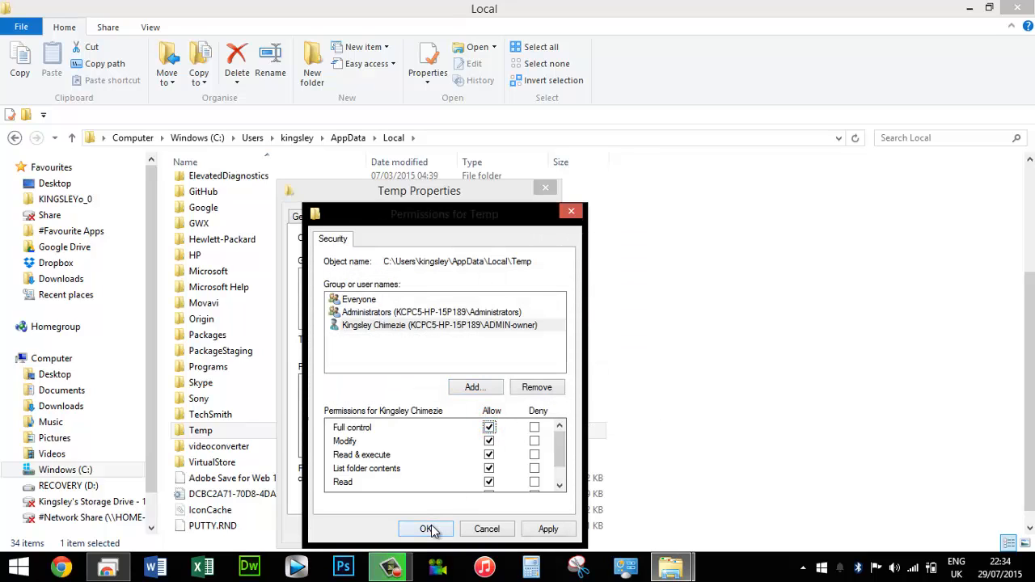
pyautogui.click(426, 529)
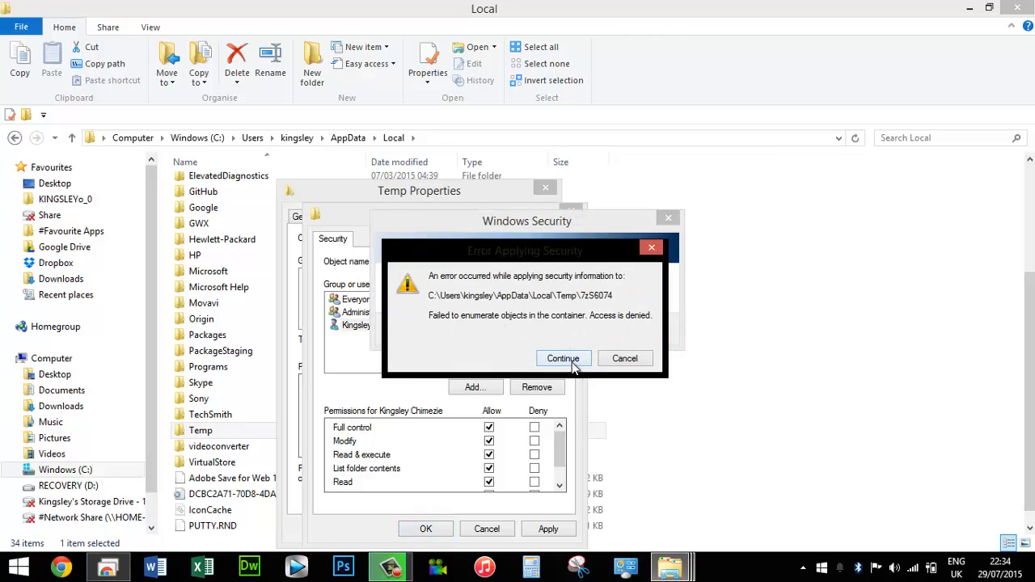
# Continue past the three access-denied errors so Temp's new permissions finish applying.
pyautogui.click(563, 358)
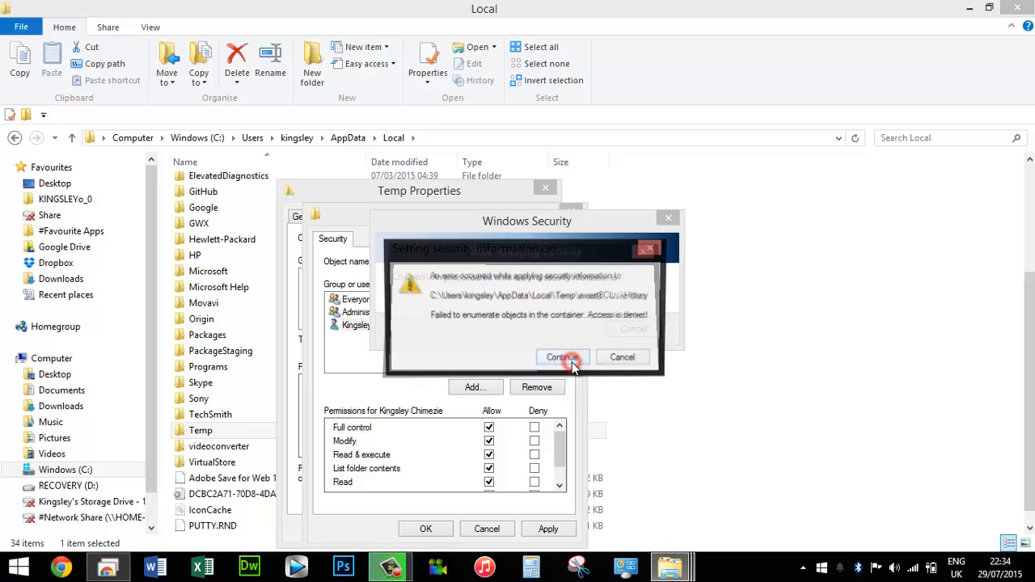
pyautogui.click(563, 359)
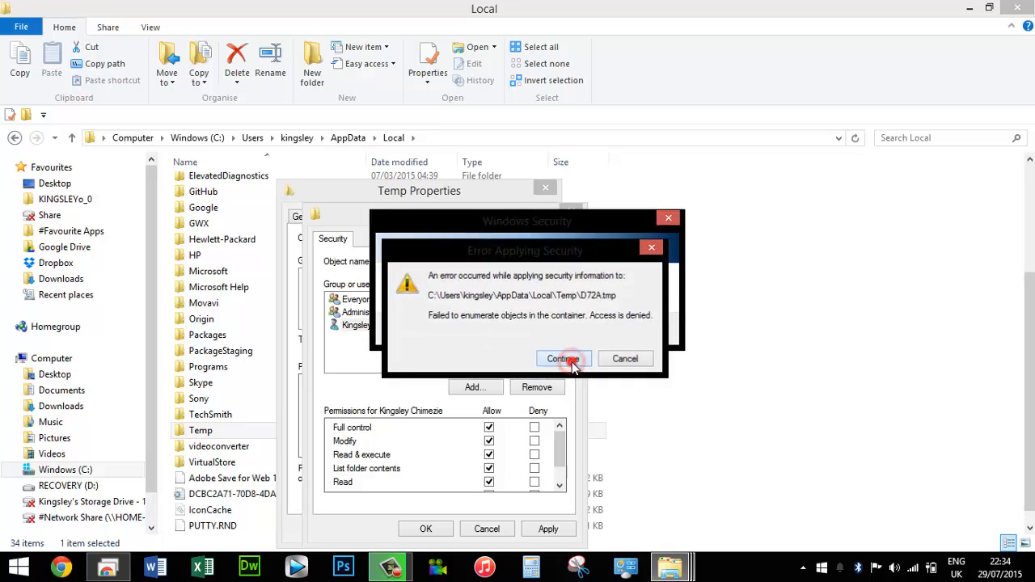
pyautogui.click(564, 358)
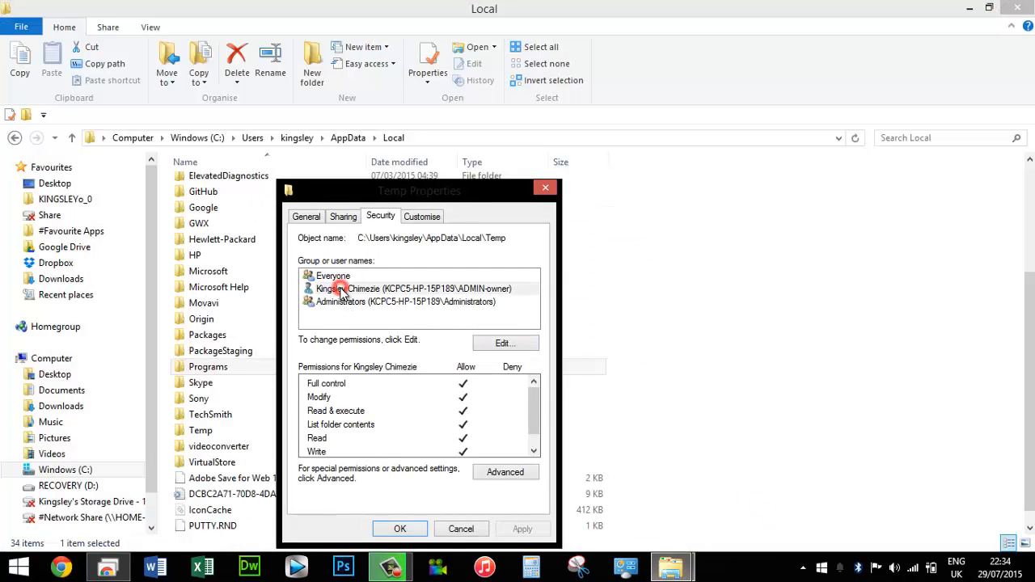
# Verify the ADMIN-owner account's Full control on Temp, then close Properties and File Explorer.
pyautogui.click(413, 289)
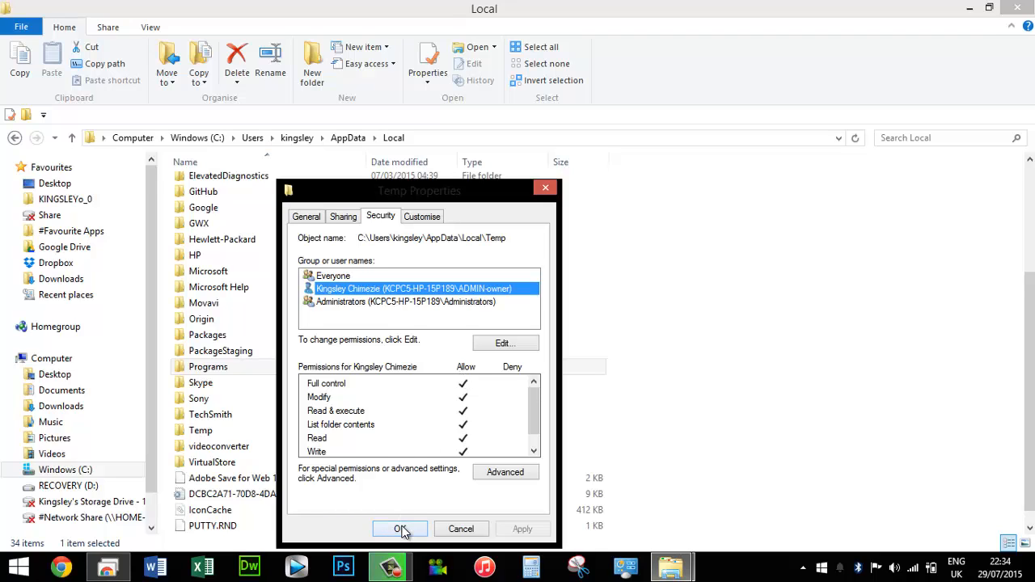
pyautogui.click(400, 529)
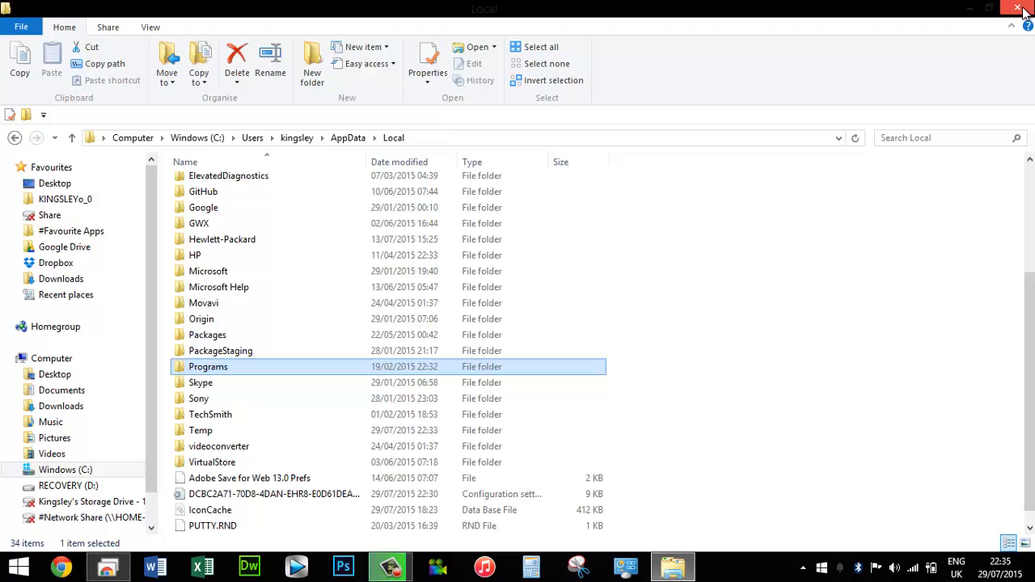
pyautogui.click(988, 8)
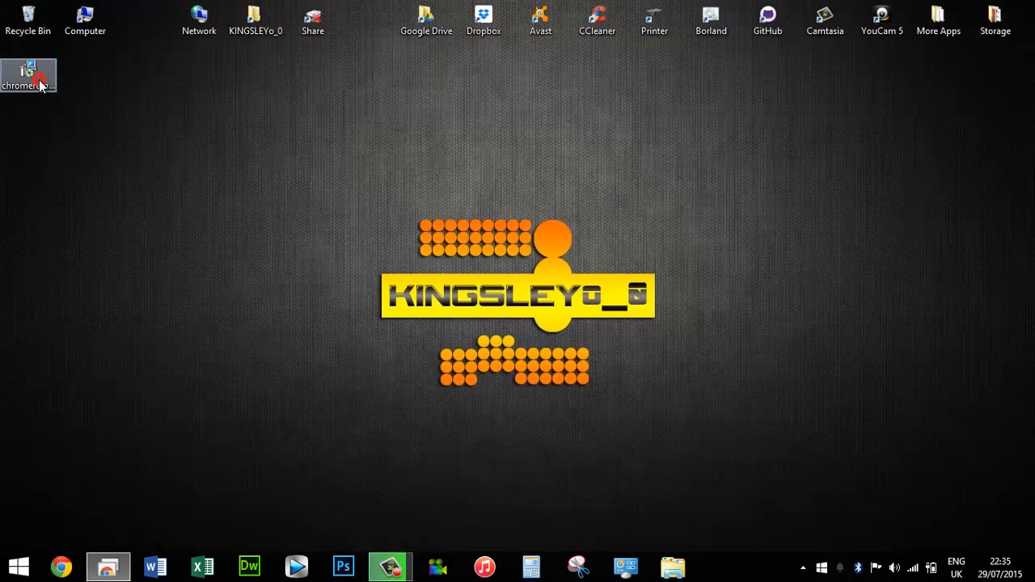
# Run the chromeremotedesktophost installer and acknowledge the 'remote connections enabled' notice in Chrome Remote Desktop.
pyautogui.doubleClick(29, 69)
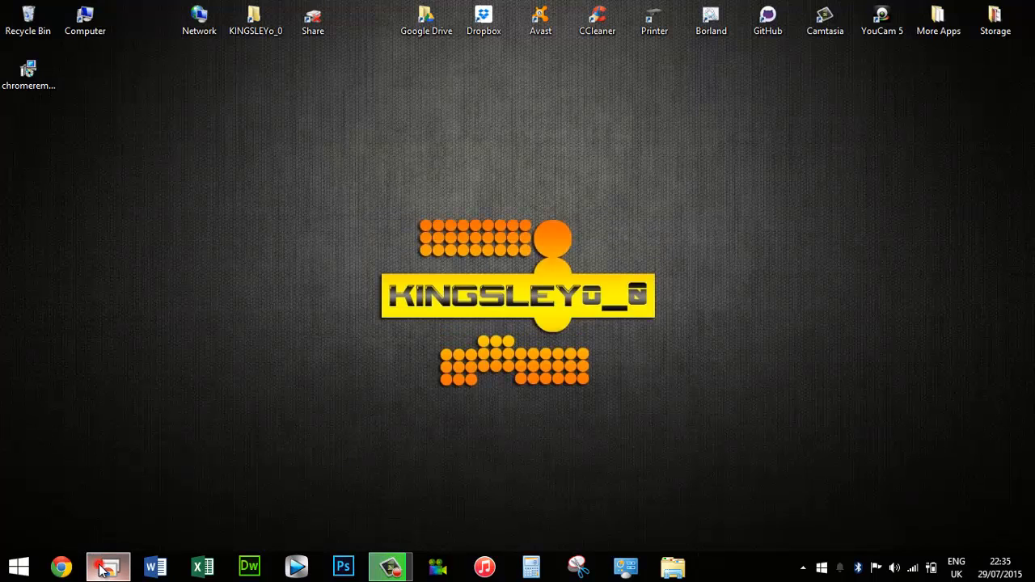
pyautogui.click(107, 567)
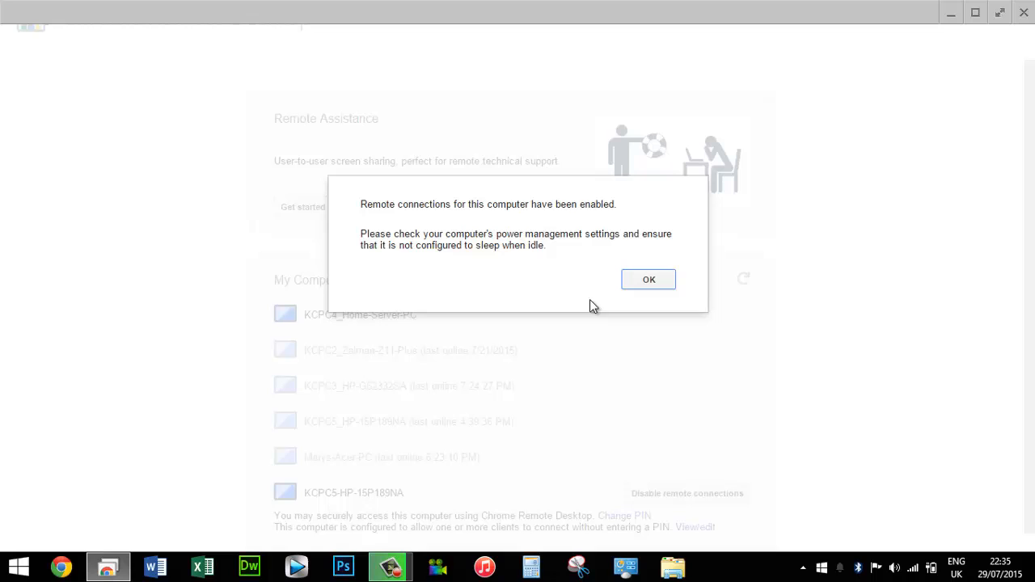
pyautogui.moveTo(360, 213)
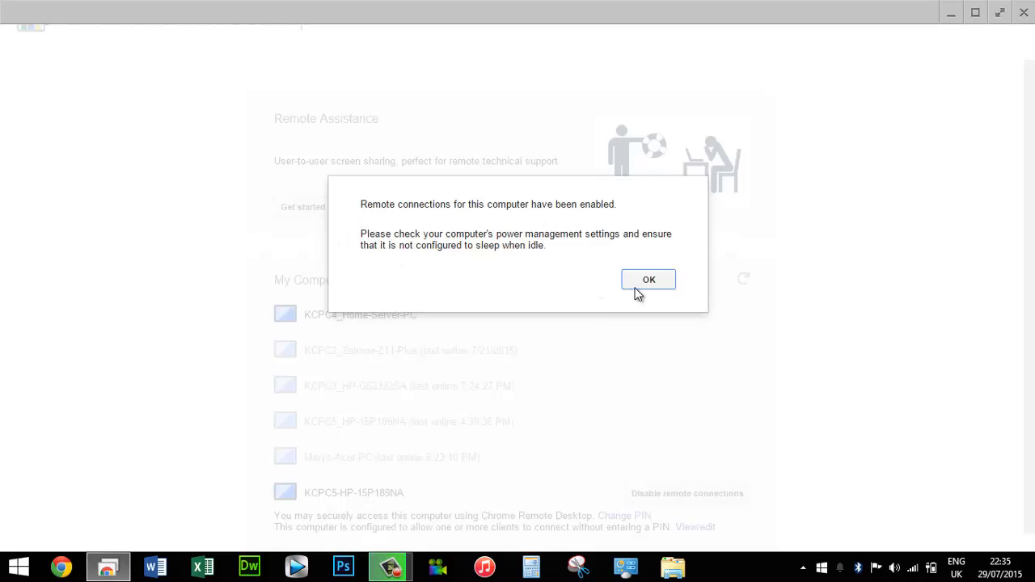
pyautogui.click(649, 279)
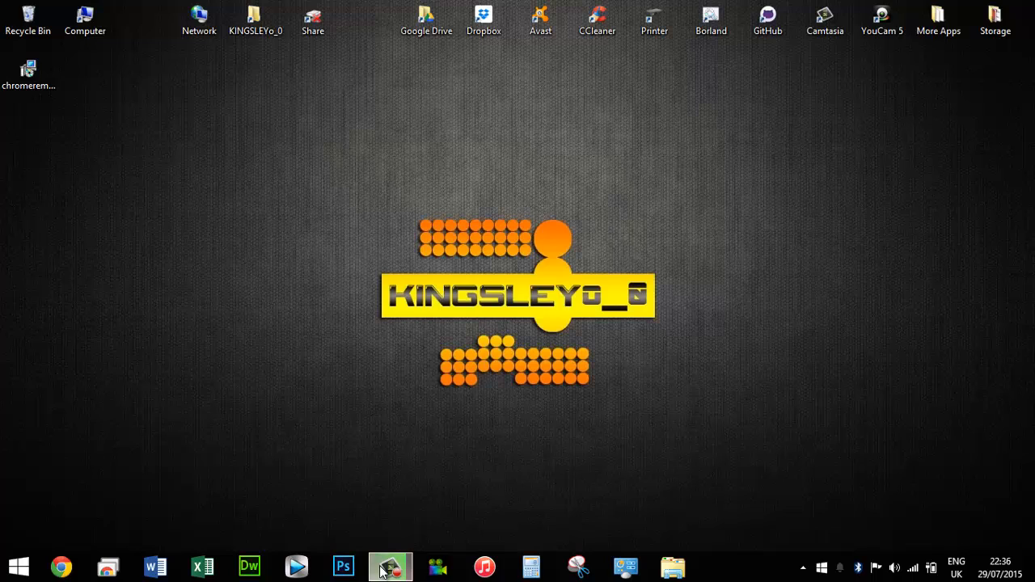
pyautogui.click(391, 566)
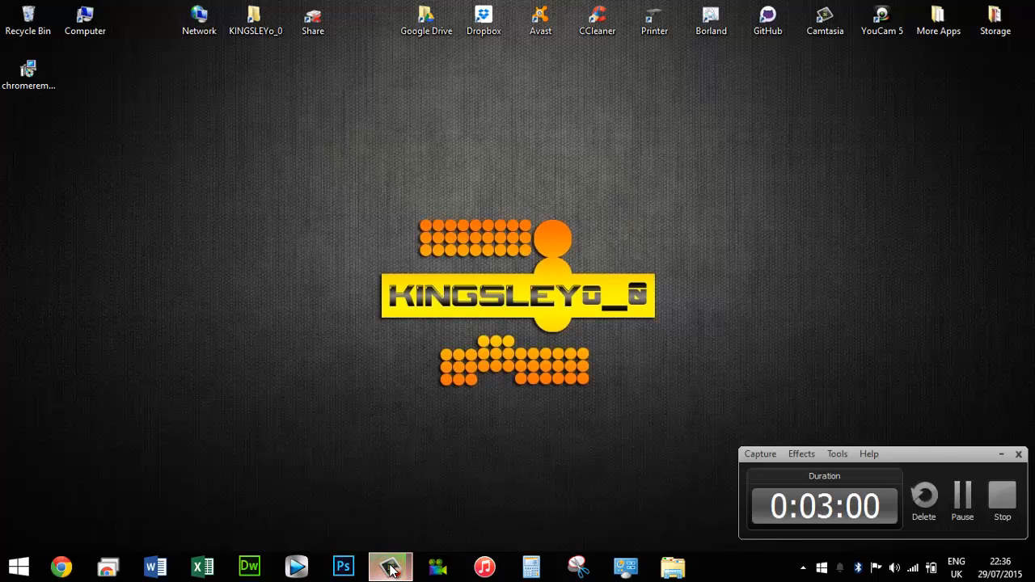